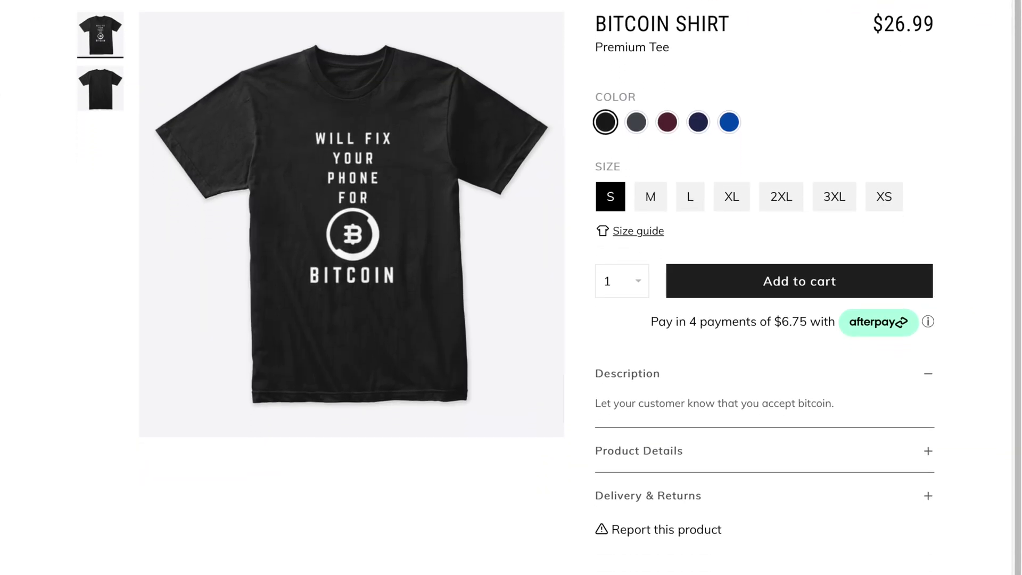
# - Dismiss the failed Sign in dialog
pyautogui.scroll(-3)
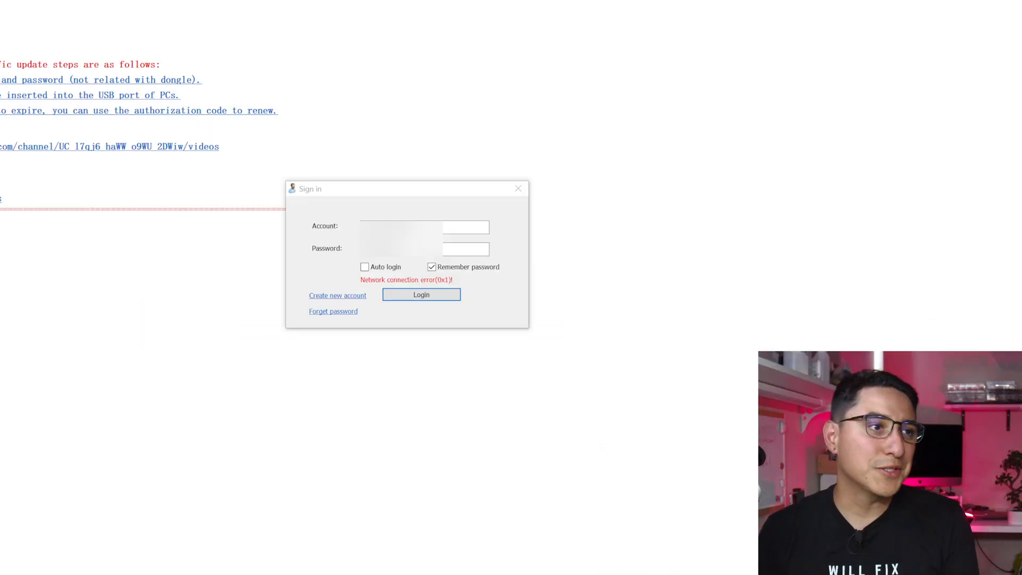
pyautogui.moveTo(520, 377)
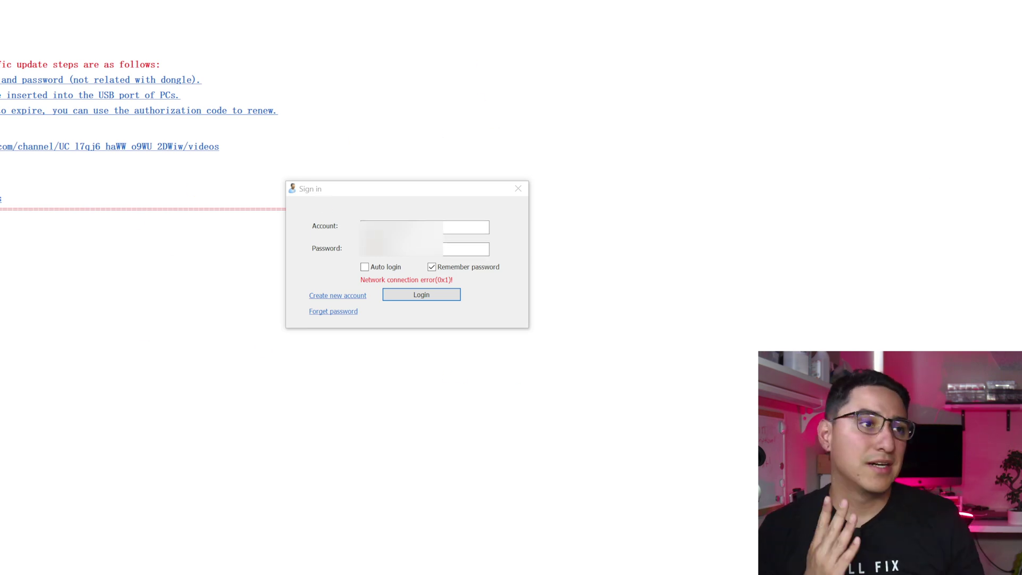
pyautogui.moveTo(536, 410)
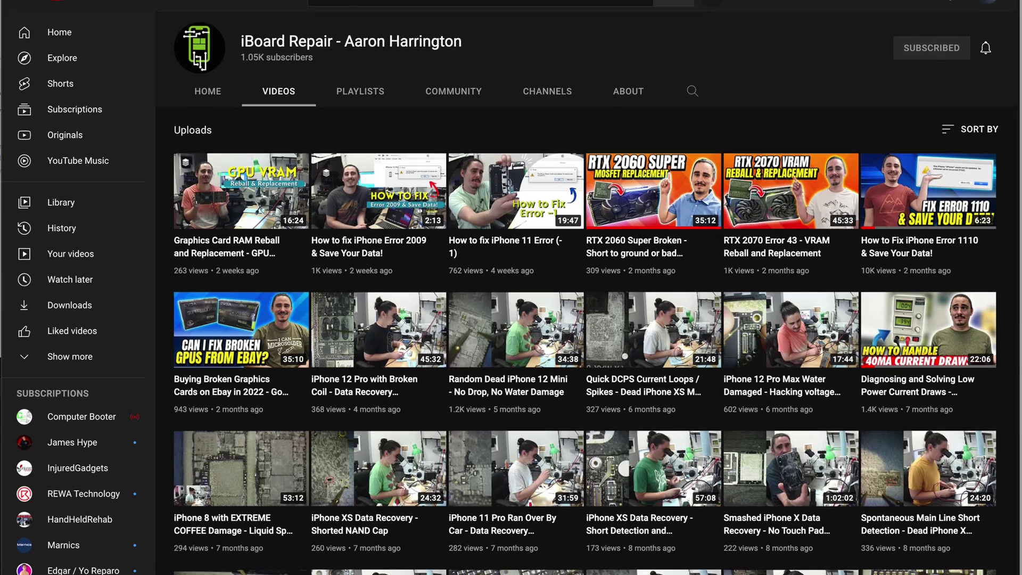
pyautogui.scroll(-3)
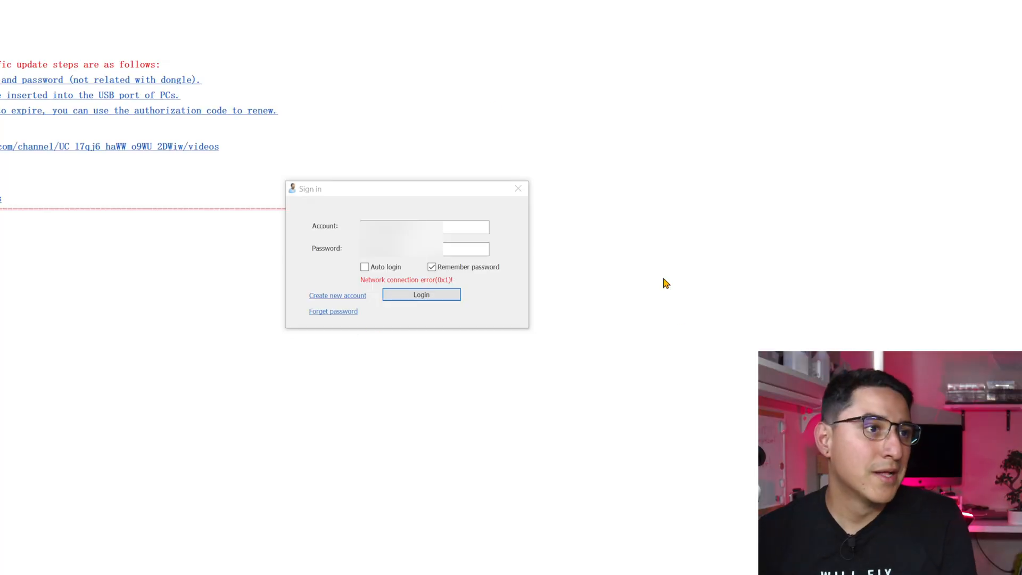
pyautogui.moveTo(421, 191)
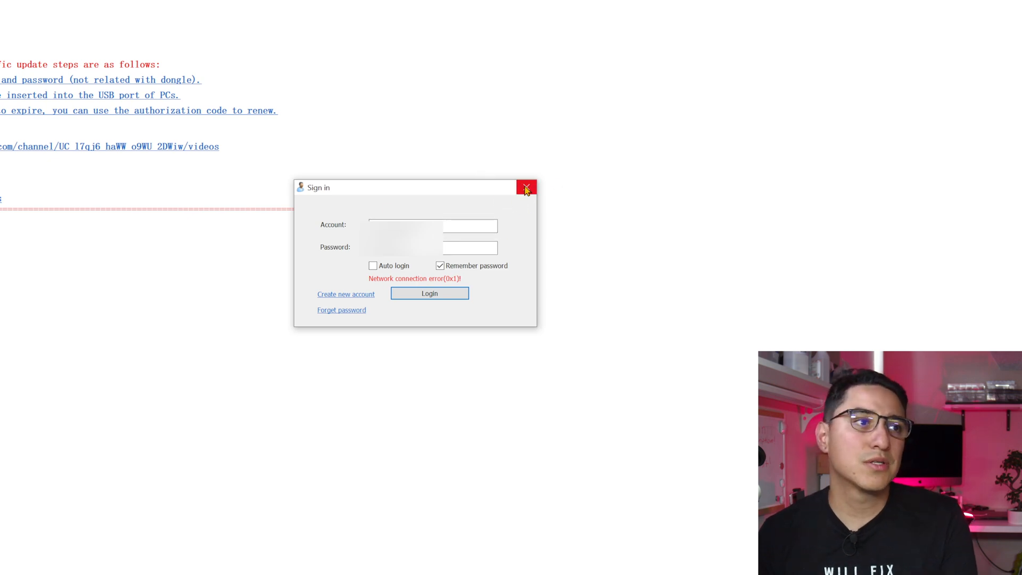
pyautogui.click(527, 187)
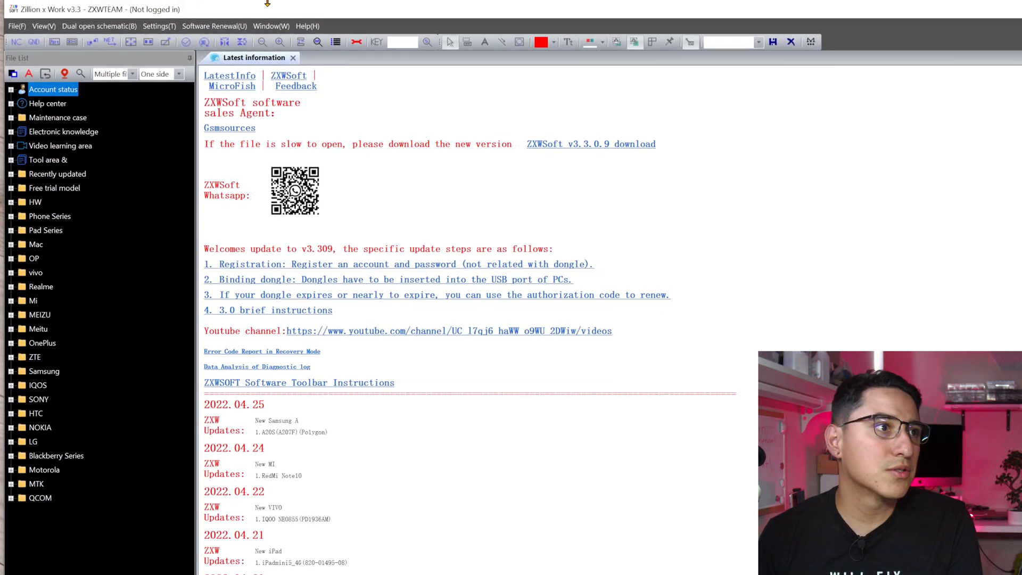
# - In Settings > Choose Server/Language, select the first mainland China server and confirm
pyautogui.click(159, 26)
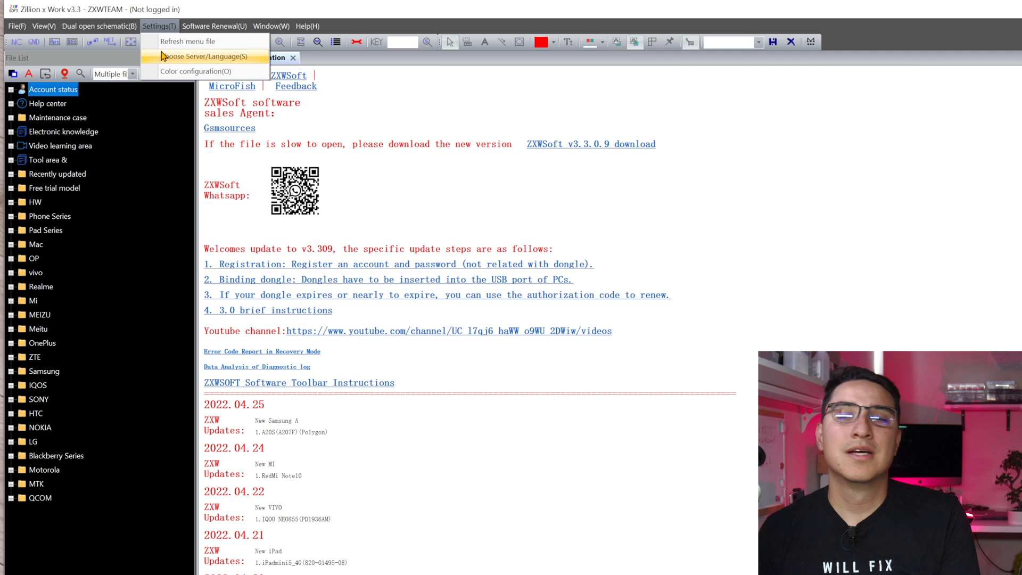
pyautogui.click(206, 57)
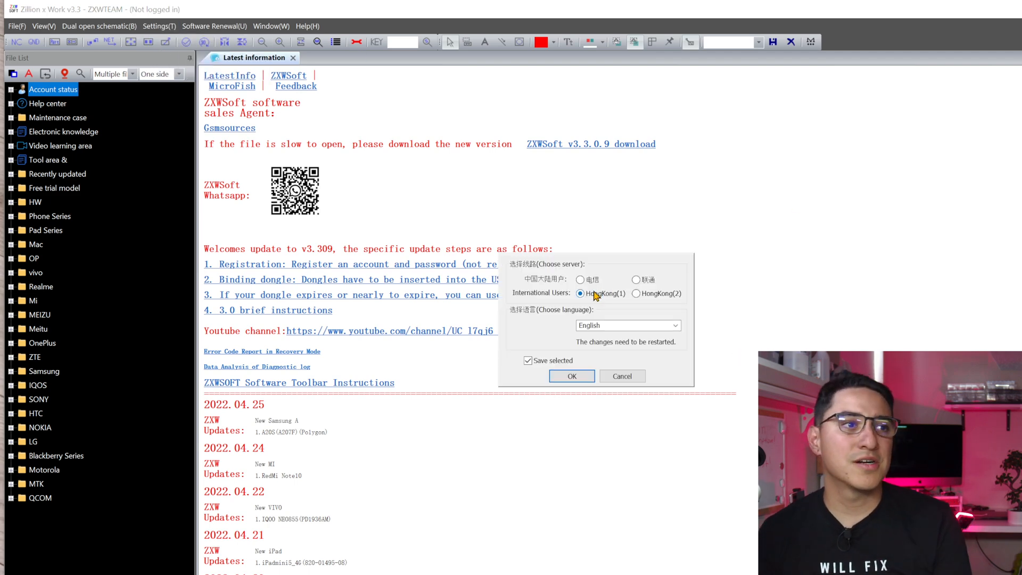
pyautogui.click(579, 280)
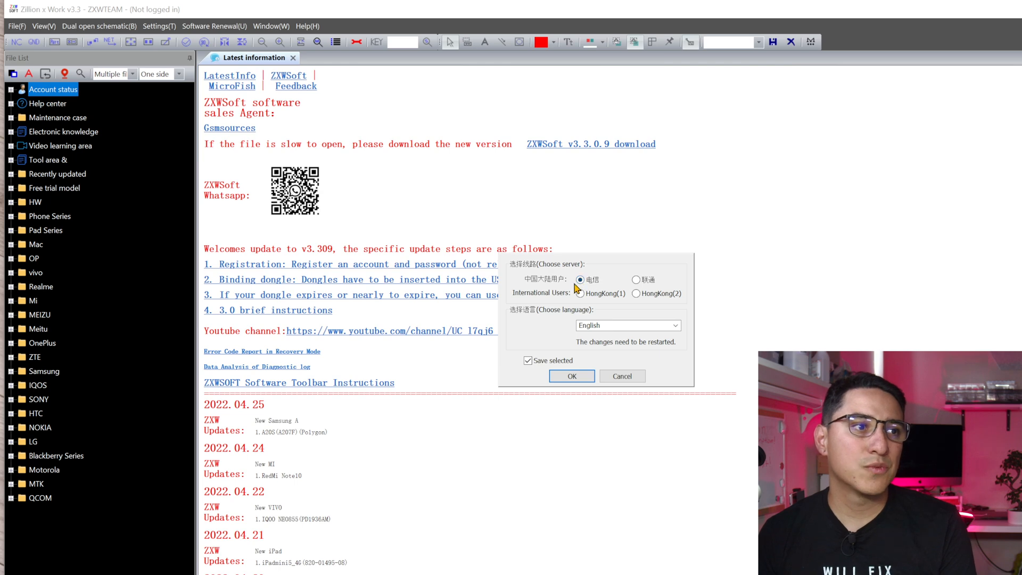
pyautogui.click(571, 375)
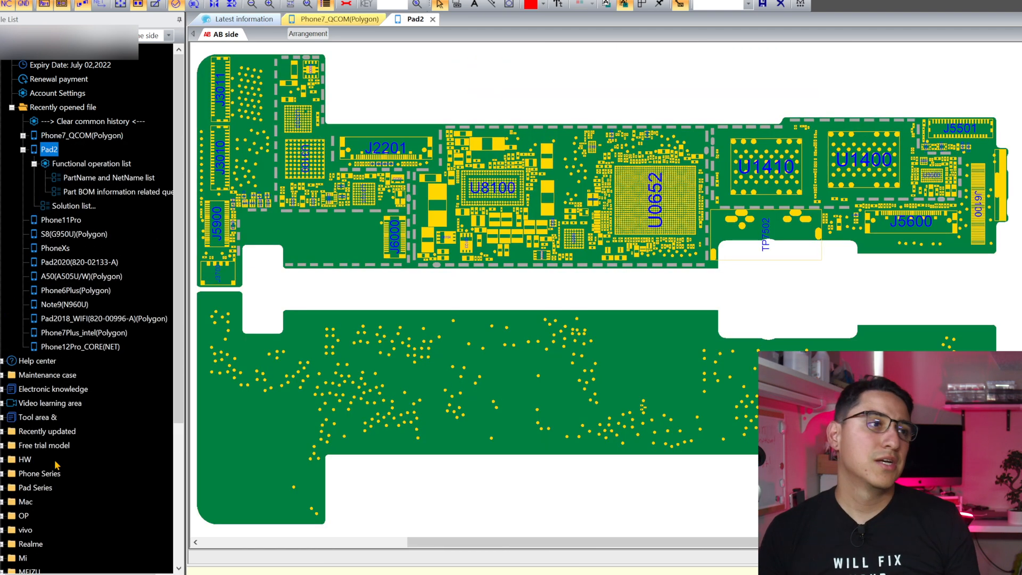
# - Open the Pad2 board layout from Recently opened file
pyautogui.click(55, 248)
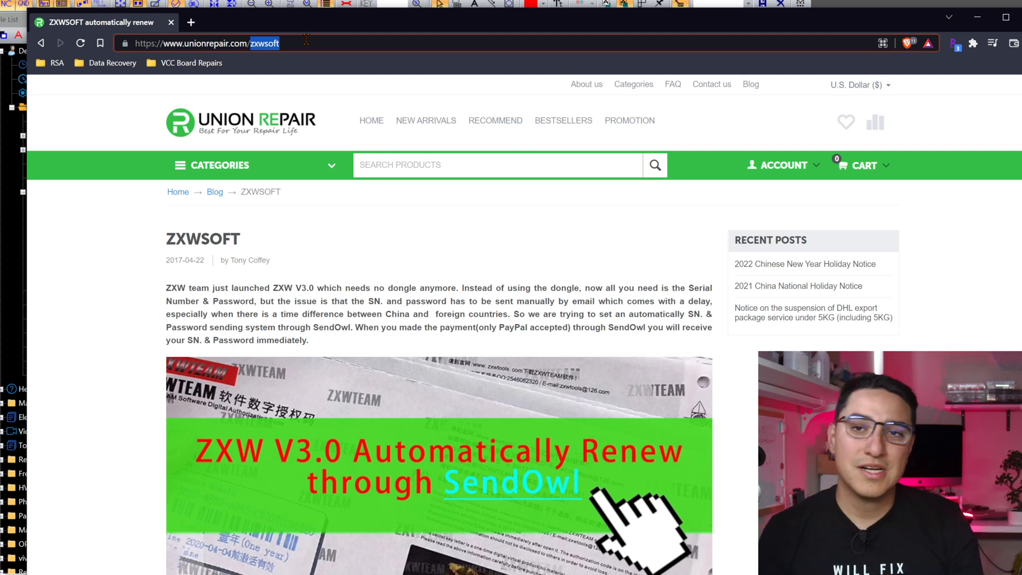
pyautogui.moveTo(381, 368)
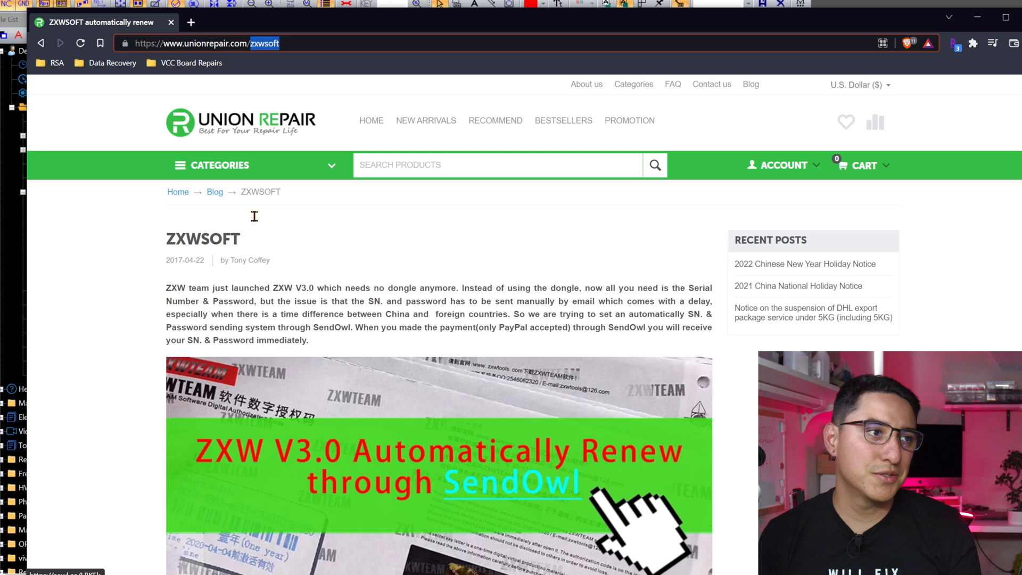
# - Scroll the Union Repair ZXWSOFT page down to the SendOwl renewal banner
pyautogui.scroll(-3)
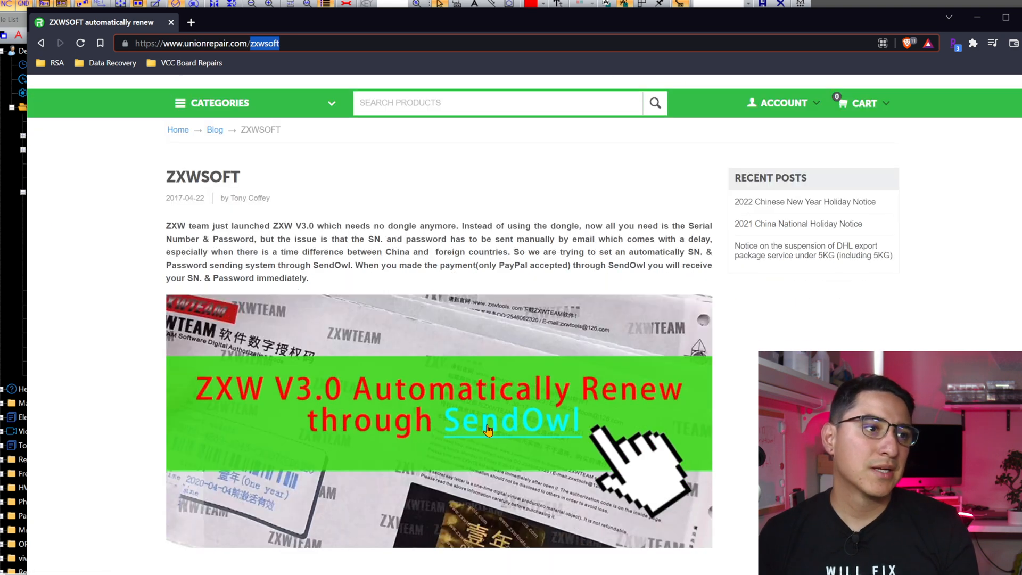
pyautogui.scroll(-3)
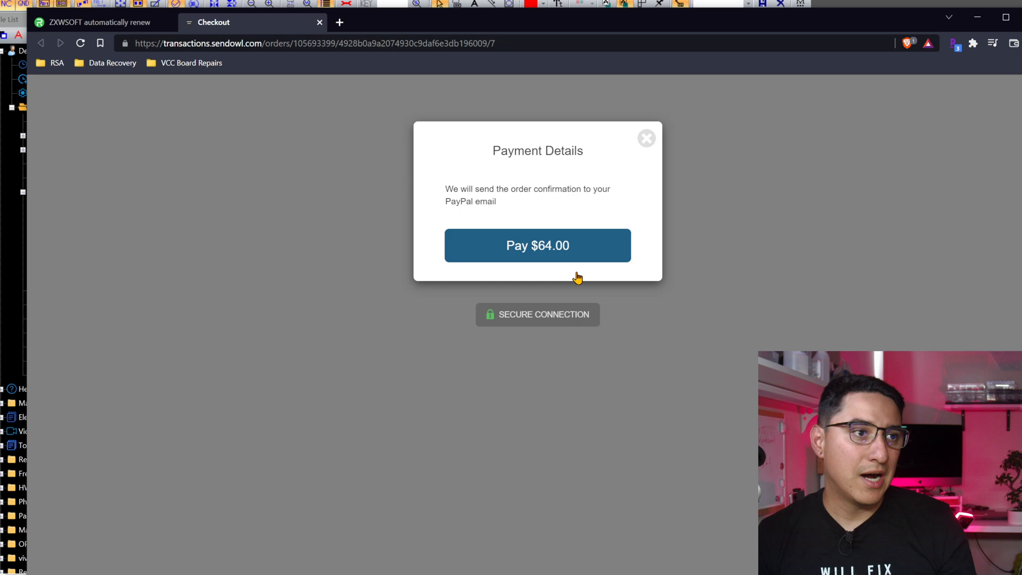
# - Submit the $64.00 SendOwl payment and close the checkout tab
pyautogui.click(536, 245)
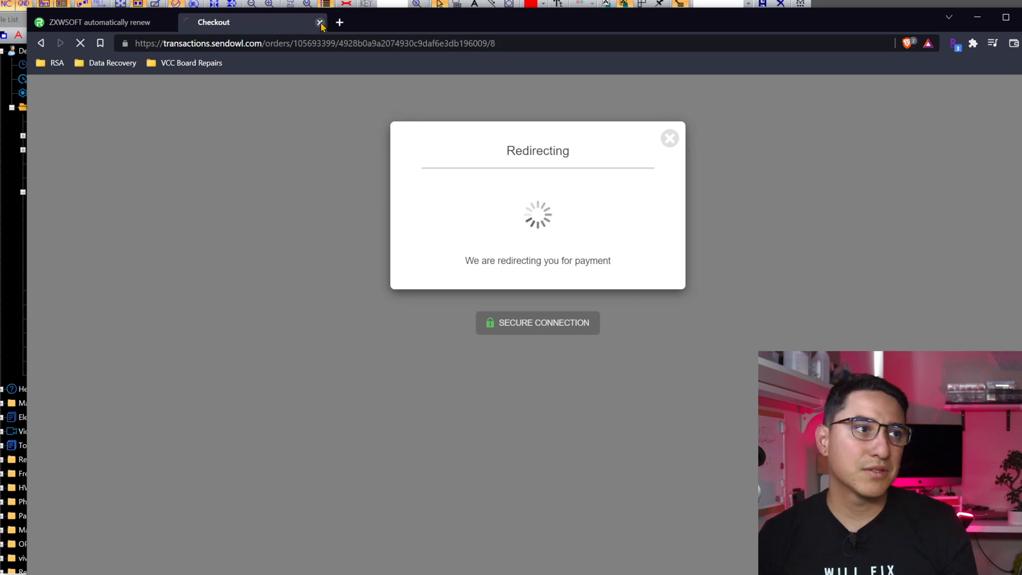
pyautogui.click(318, 23)
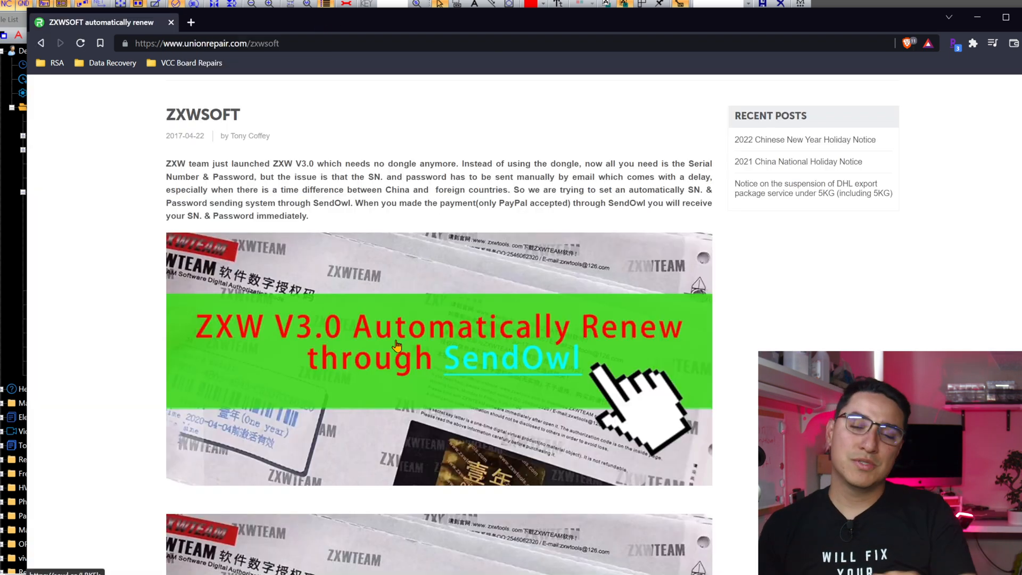
pyautogui.moveTo(397, 345)
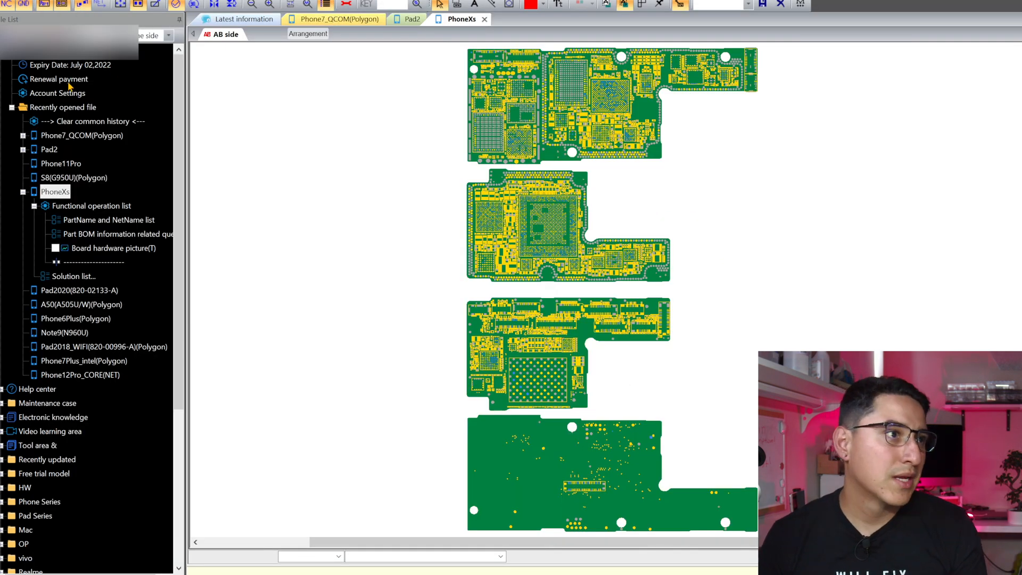
# - Bring up the account's online management page via Account Settings
pyautogui.click(12, 107)
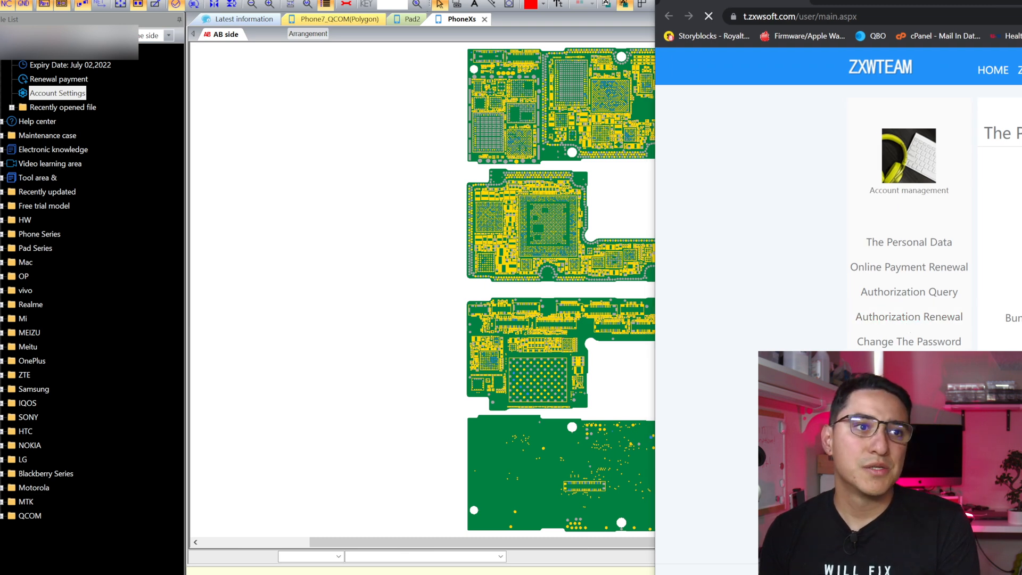
# - Go to Authorization Renewal on the ZXWTEAM account page
pyautogui.click(908, 317)
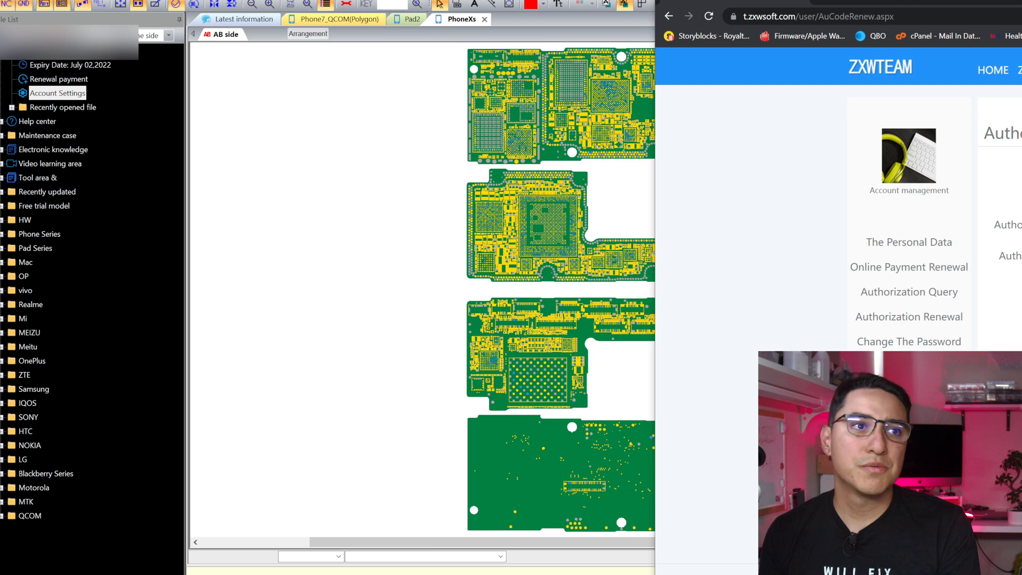